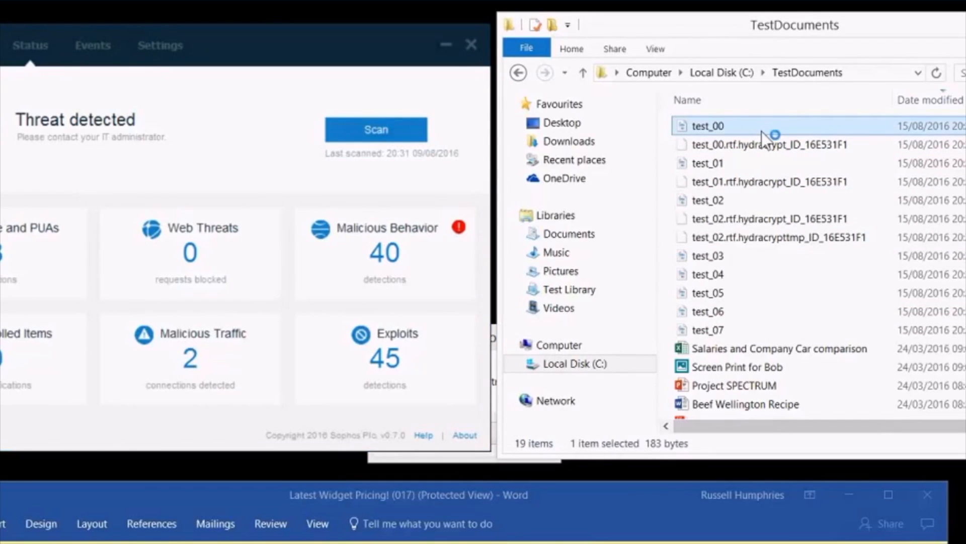
- Open the test_00 document from C:\TestDocuments in File Explorer
double_click(710, 126)
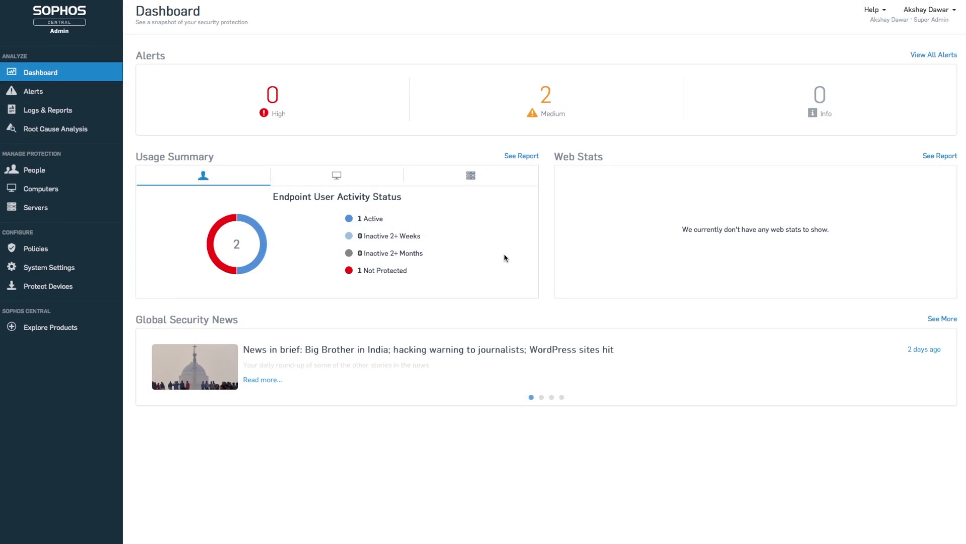
mouse_move(499, 252)
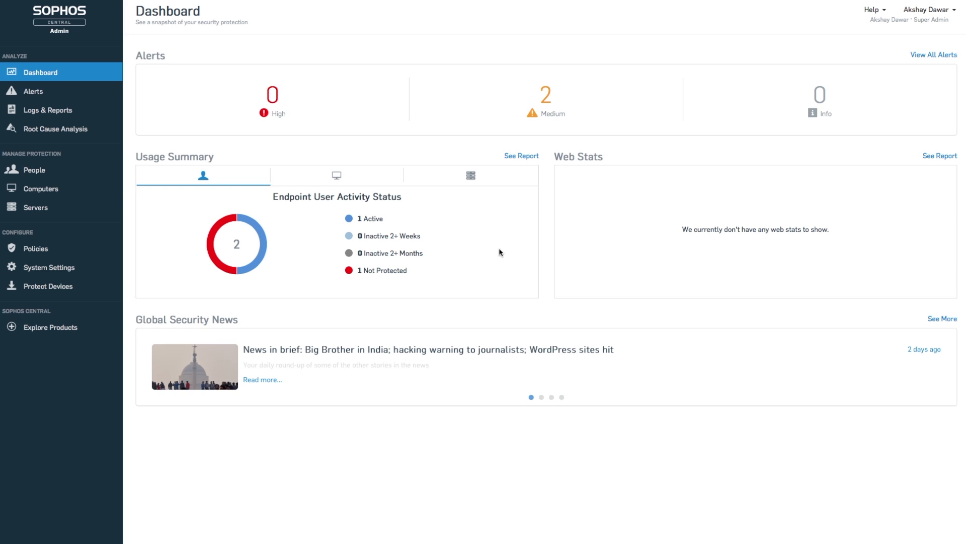
mouse_move(514, 93)
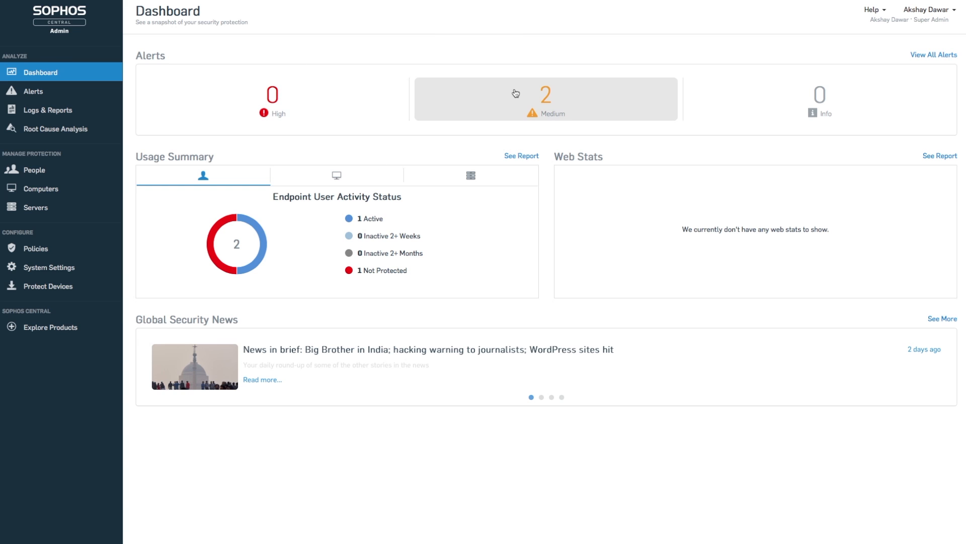
- Show the two medium-severity alerts from the dashboard's Medium count
click(516, 94)
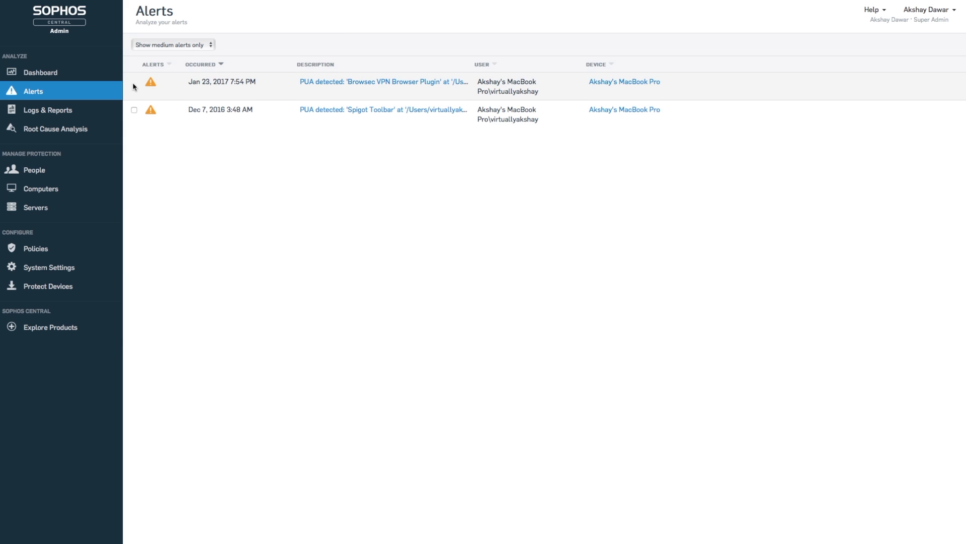
- View the Events Report filtered to include Updating events for the MacBook Pro
click(48, 110)
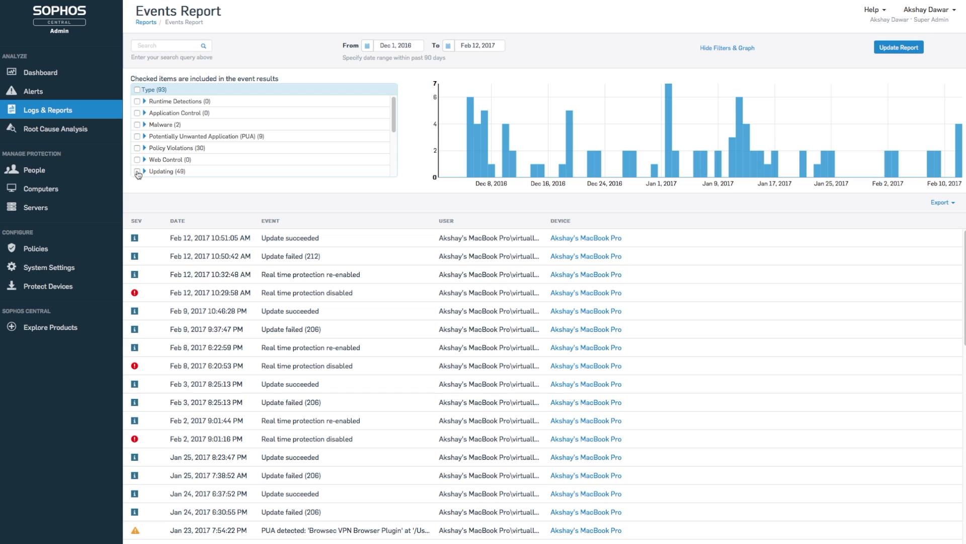
click(137, 171)
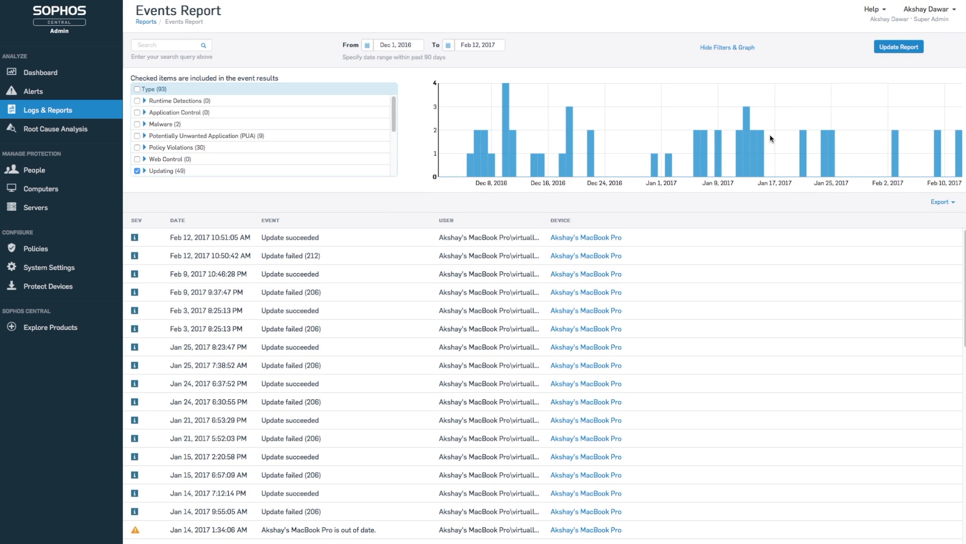
- Start a new User policy from People and tick all available users for assignment
click(28, 169)
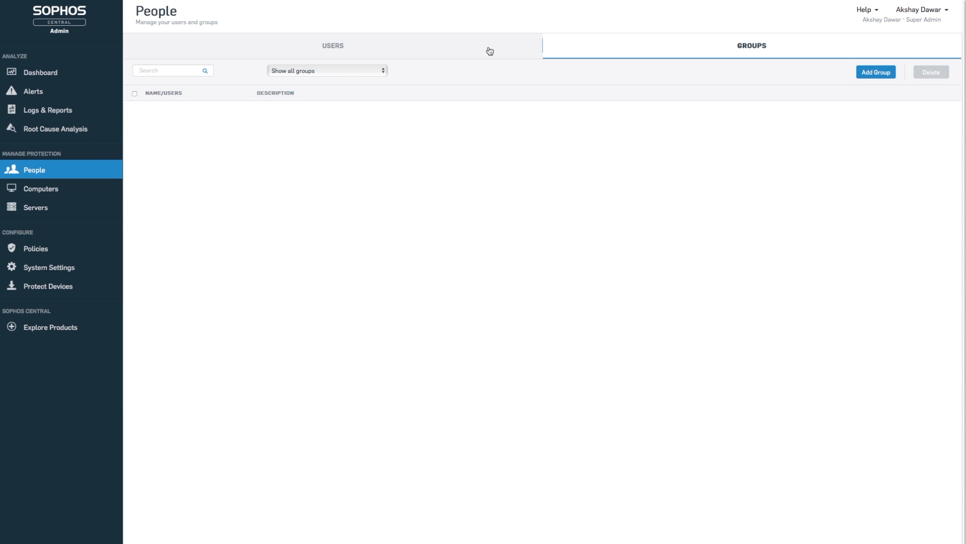
click(40, 189)
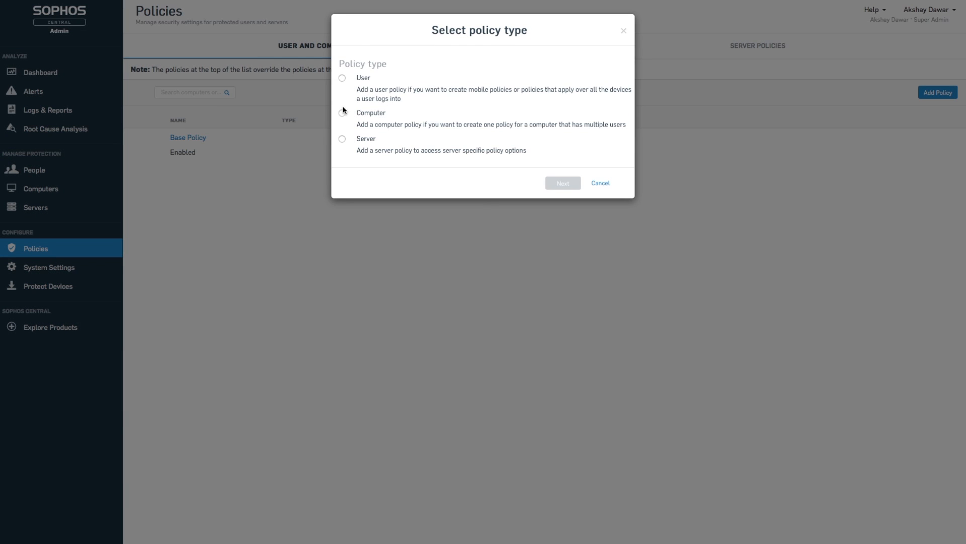
click(342, 78)
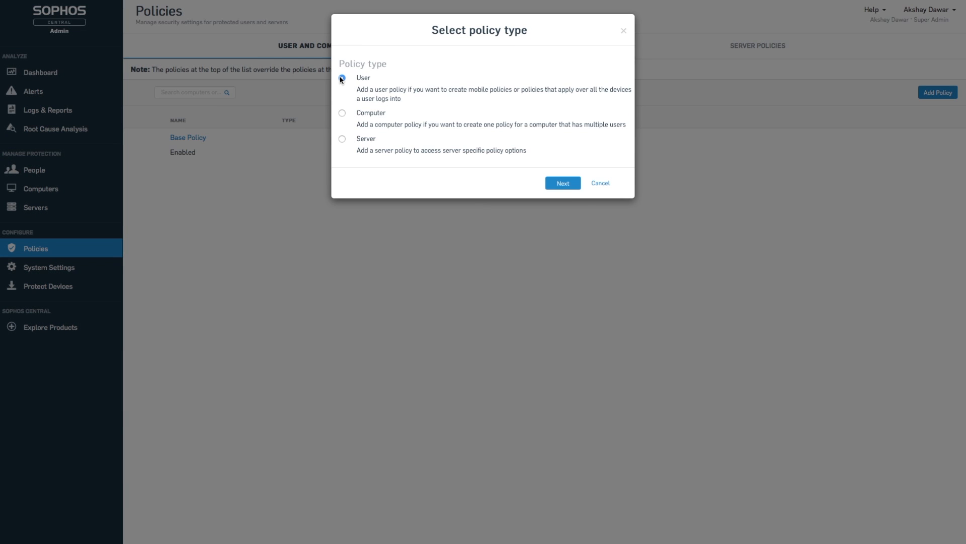
click(563, 182)
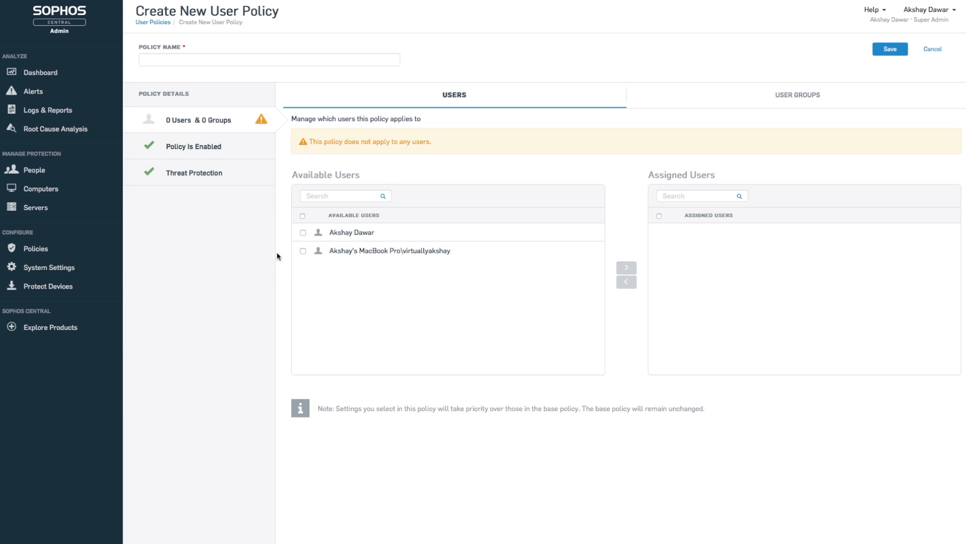
click(302, 216)
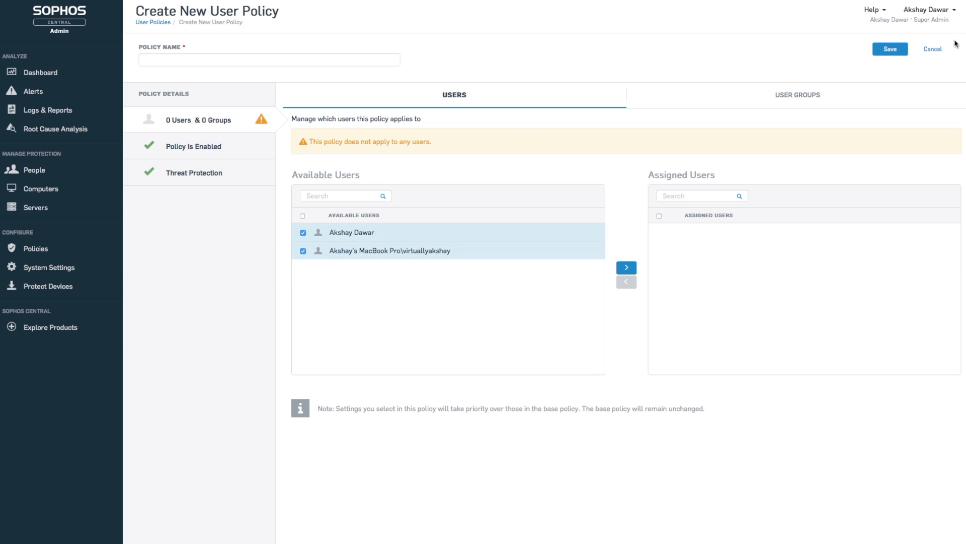
mouse_move(50, 271)
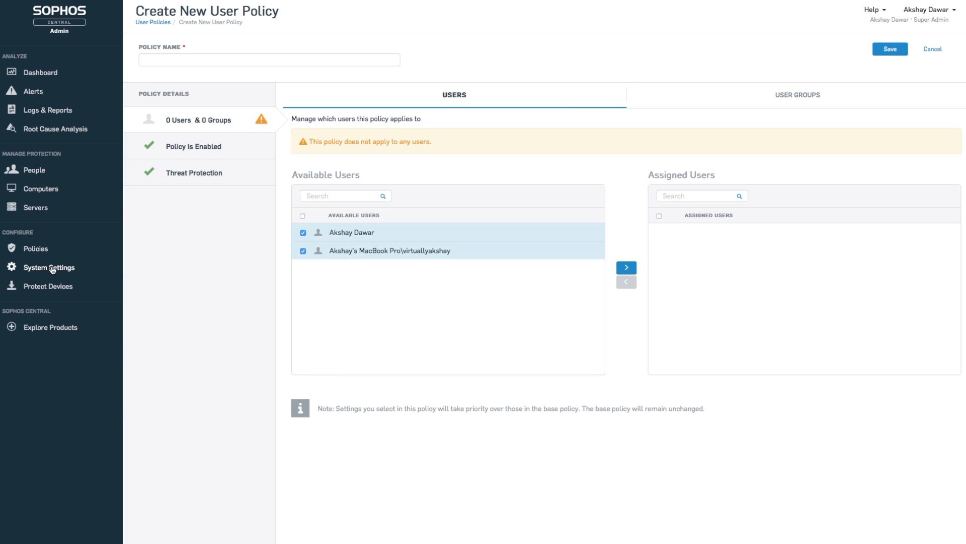
- Save Tamper Protection as enabled under System Settings
click(48, 268)
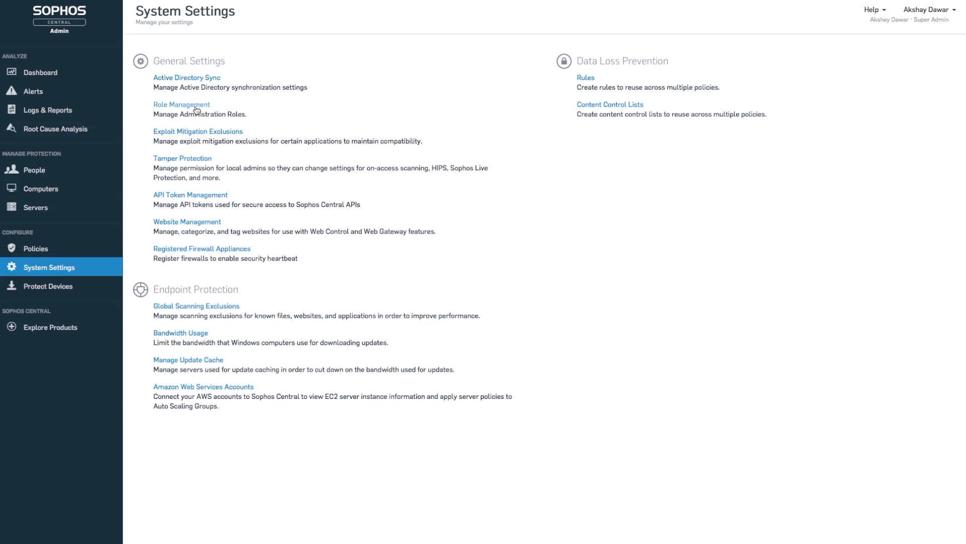
click(181, 104)
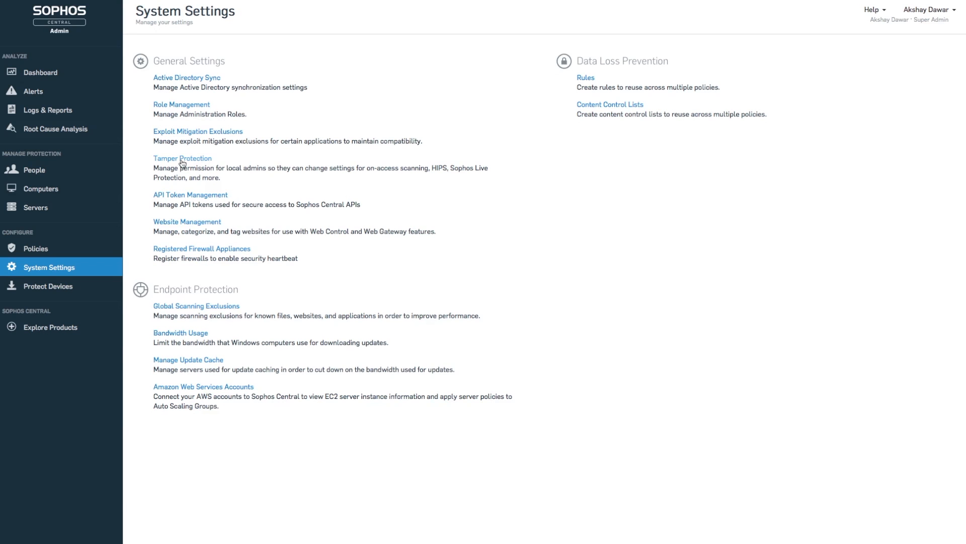
click(182, 158)
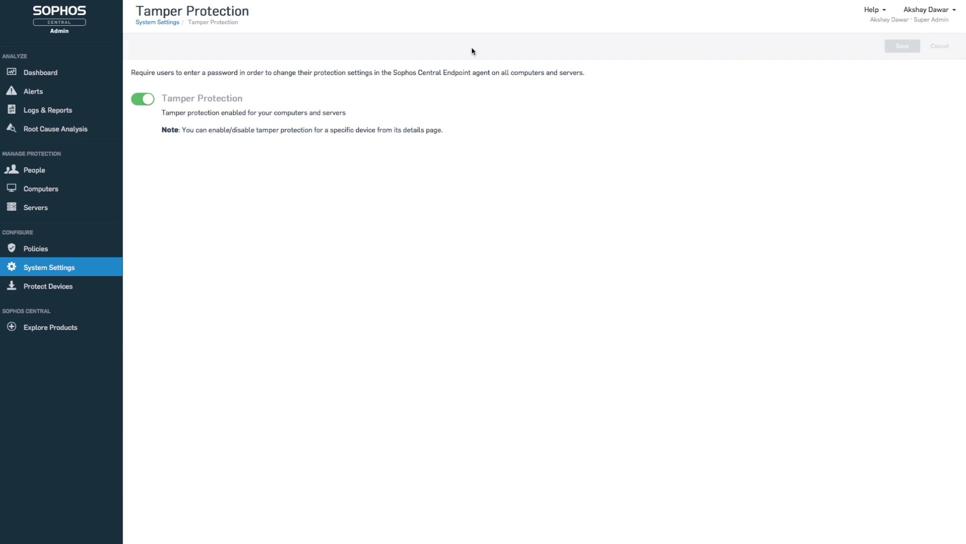
click(902, 47)
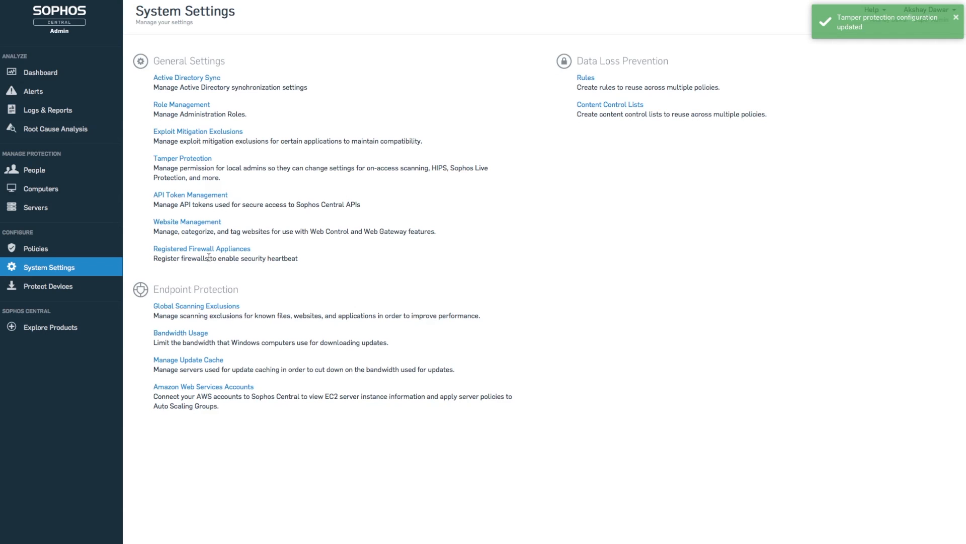
mouse_move(341, 321)
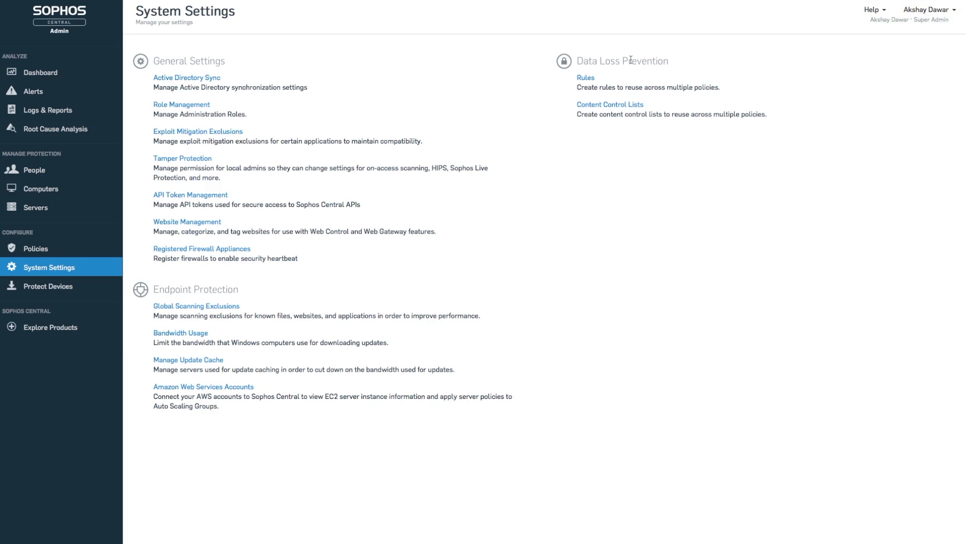
- Review the empty Data Loss Prevention rules page, then return to Policies
click(586, 77)
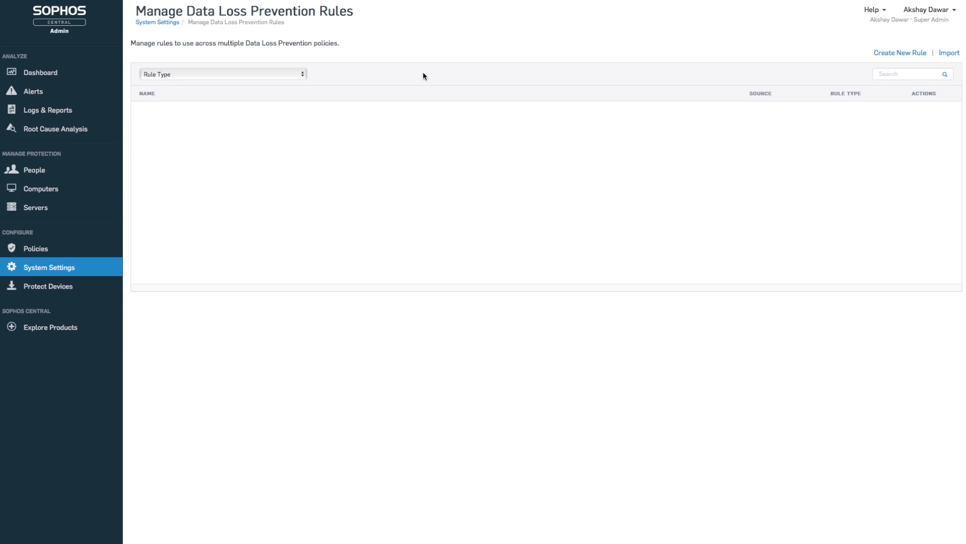
mouse_move(73, 275)
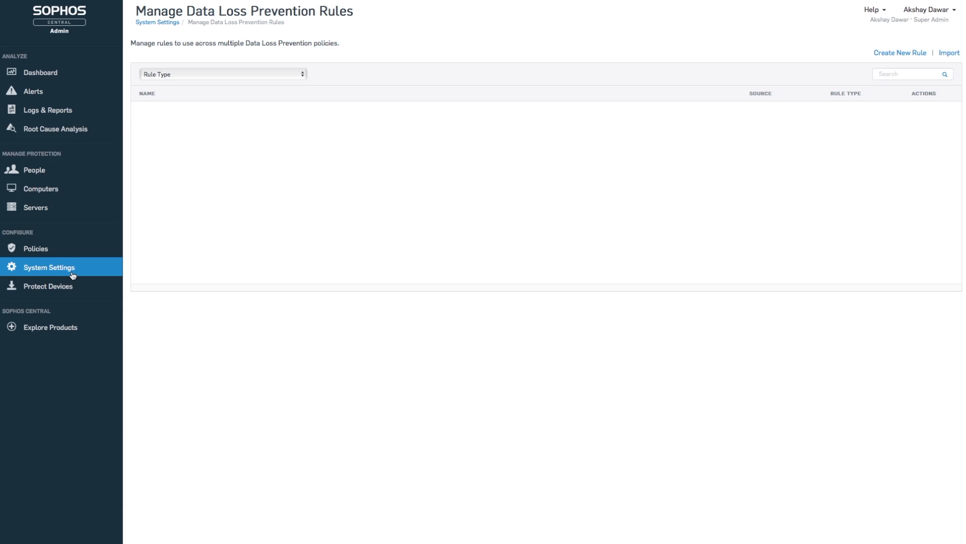
click(35, 249)
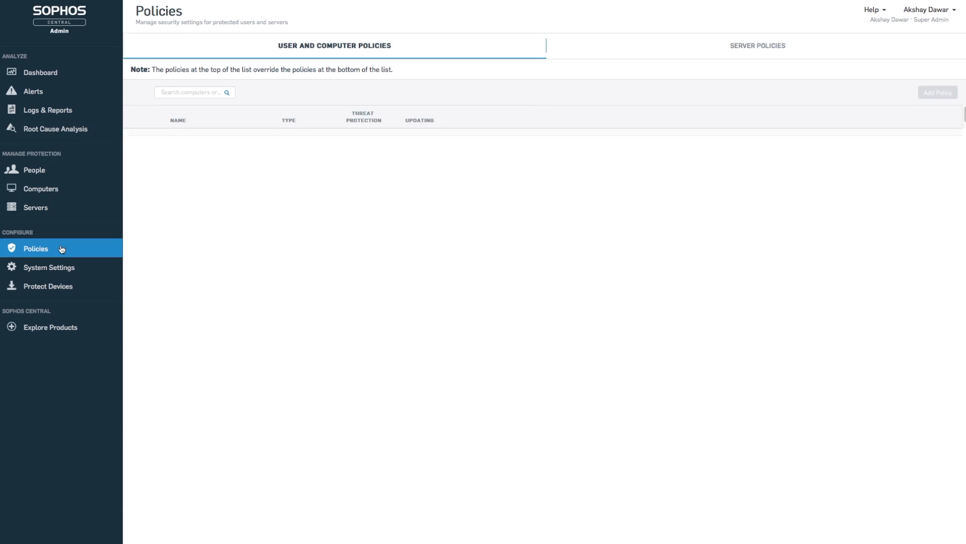